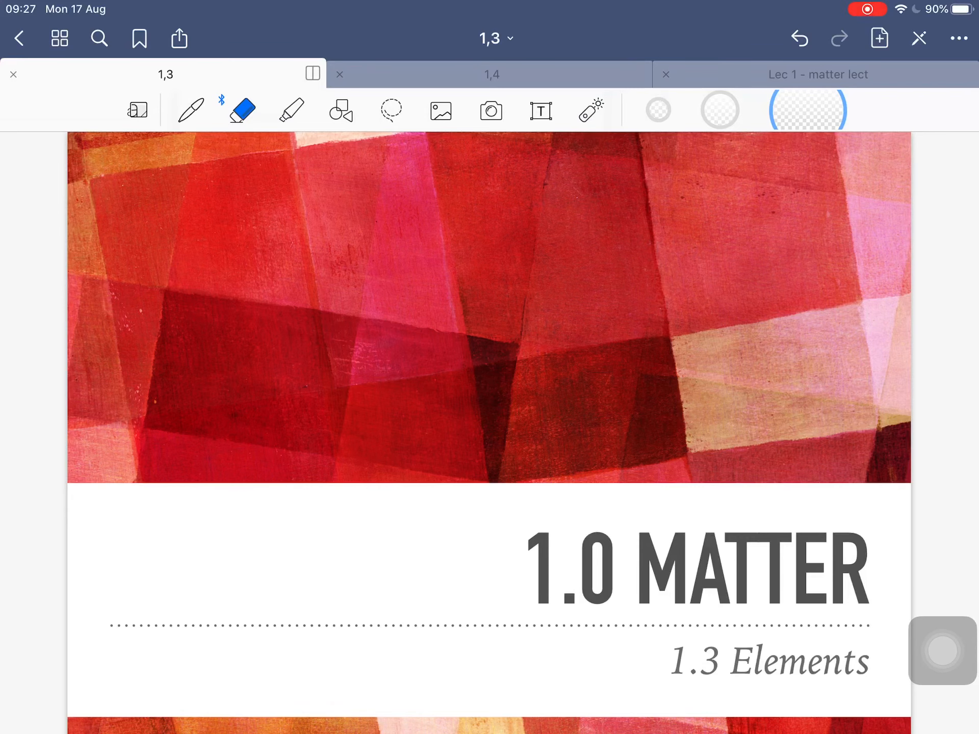
Underline 'group of elements' in objective 2 and move down to the Element definition slide
{"action": "scroll", "scroll_direction": "down", "scroll_amount": 3}
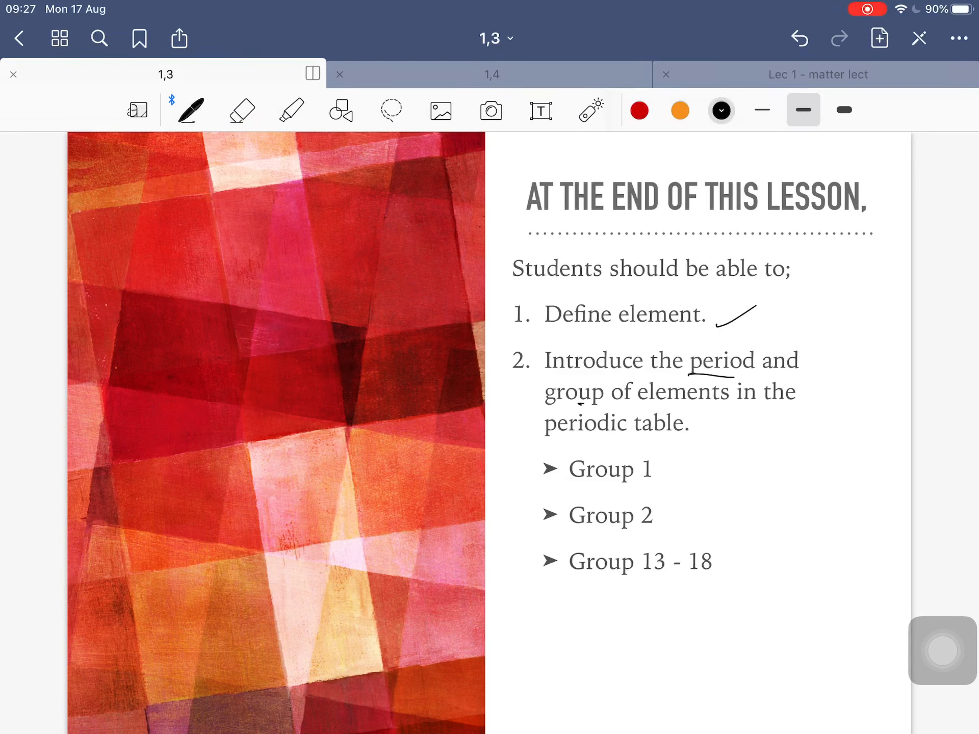
{"action": "left_click_drag", "start_coordinate": [550, 409], "coordinate": [717, 405]}
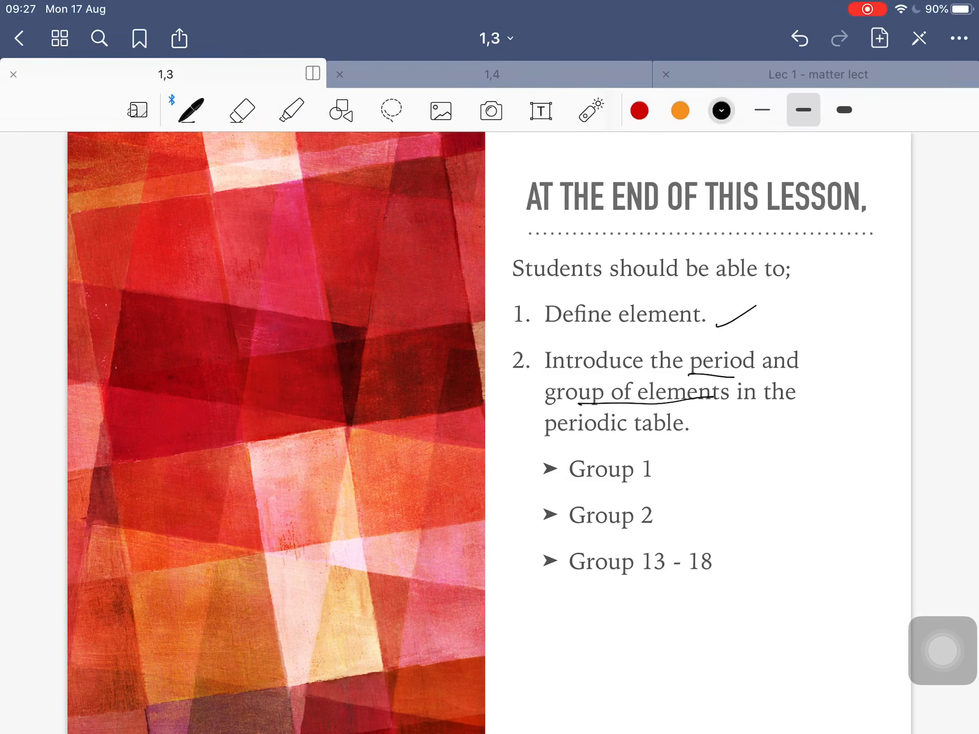
{"action": "left_click_drag", "start_coordinate": [656, 480], "coordinate": [677, 493]}
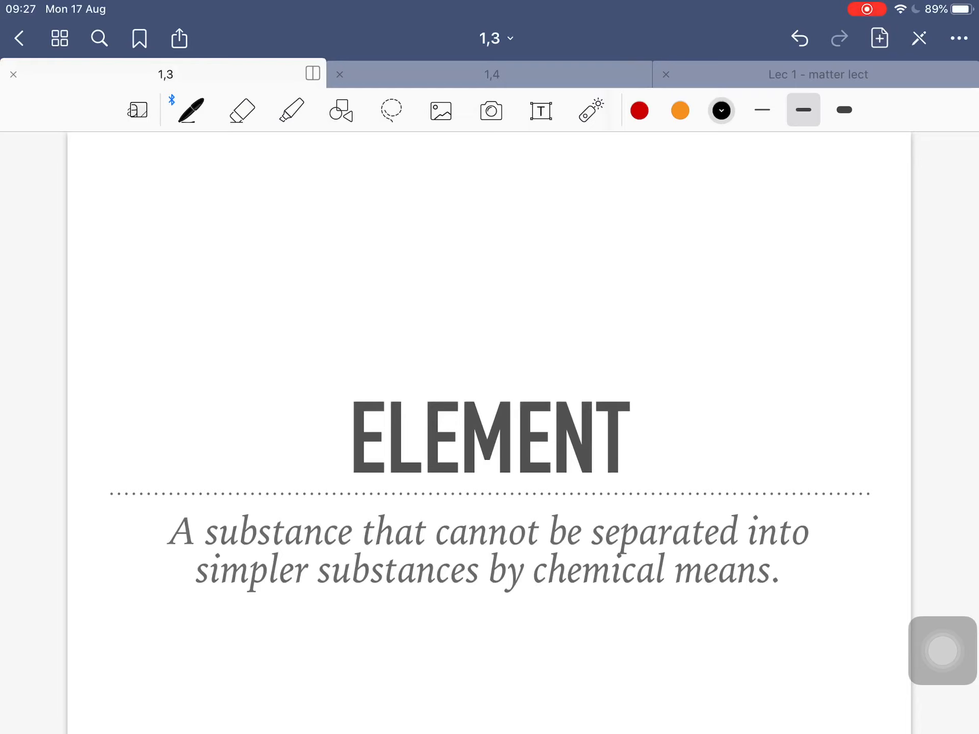
Highlight 'cannot be separated' and 'simpler substances' in the element definition in green
{"action": "left_click", "coordinate": [291, 110]}
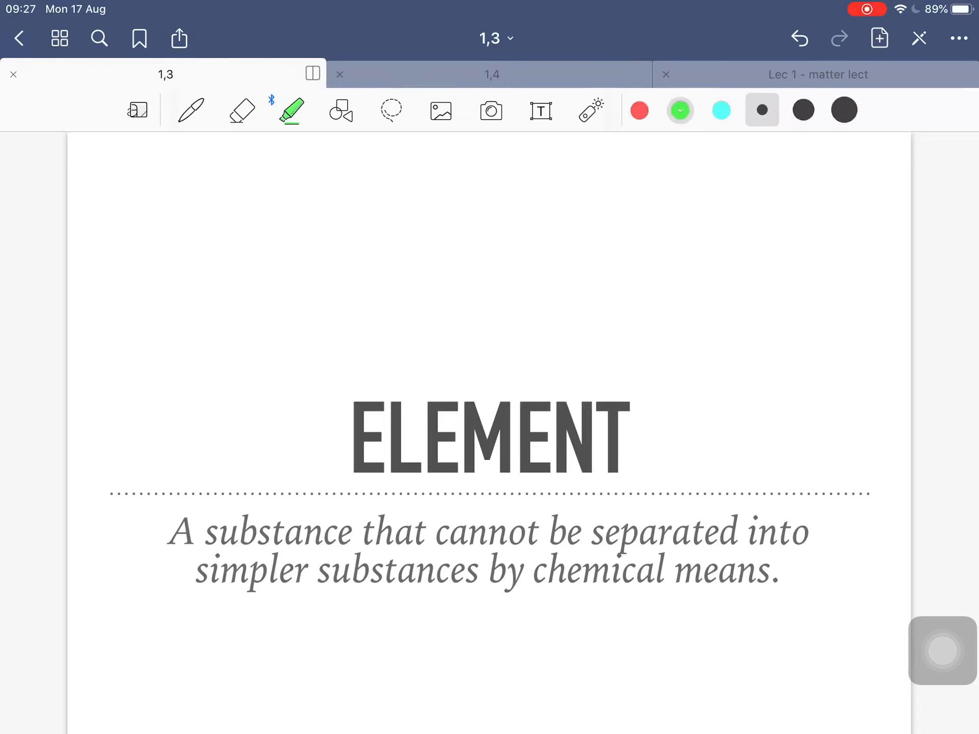
{"action": "left_click_drag", "start_coordinate": [449, 555], "coordinate": [699, 552]}
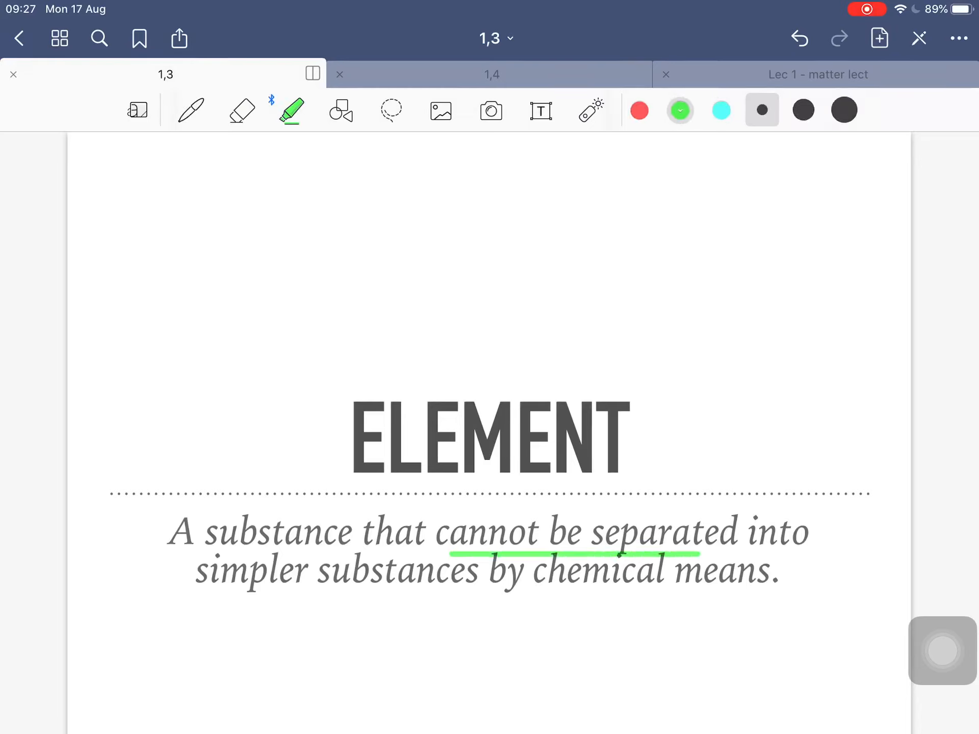
{"action": "left_click_drag", "start_coordinate": [224, 588], "coordinate": [444, 574]}
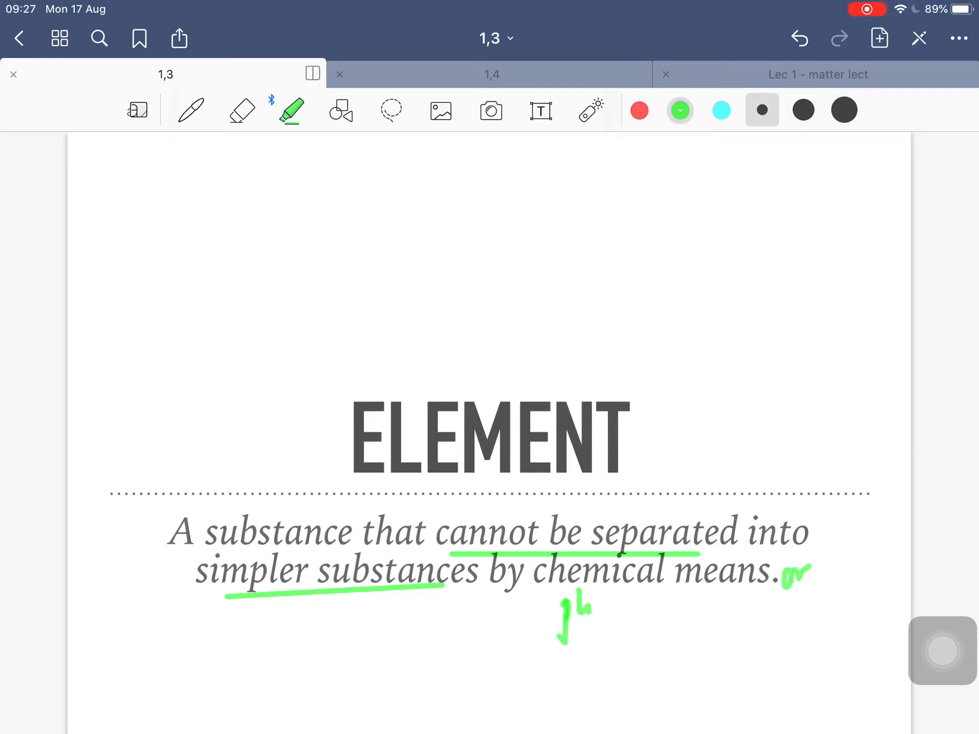
Handwrite 'or physical means' beneath the definition and scroll on to the Mendeleev quote
{"action": "left_click_drag", "start_coordinate": [562, 618], "coordinate": [700, 611]}
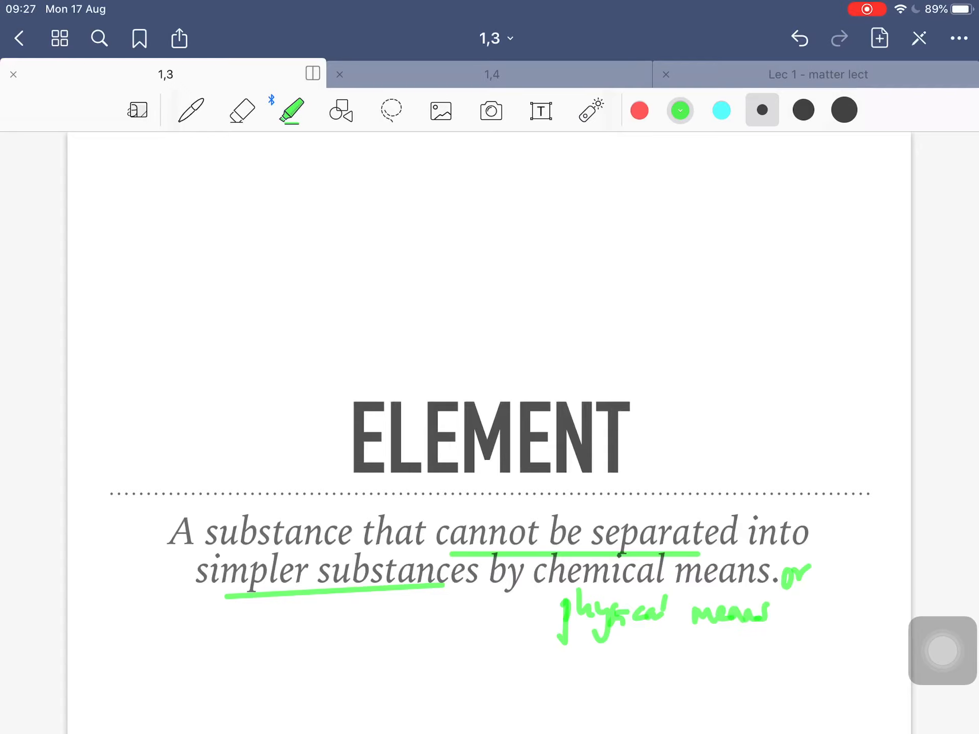
{"action": "left_click", "coordinate": [191, 110]}
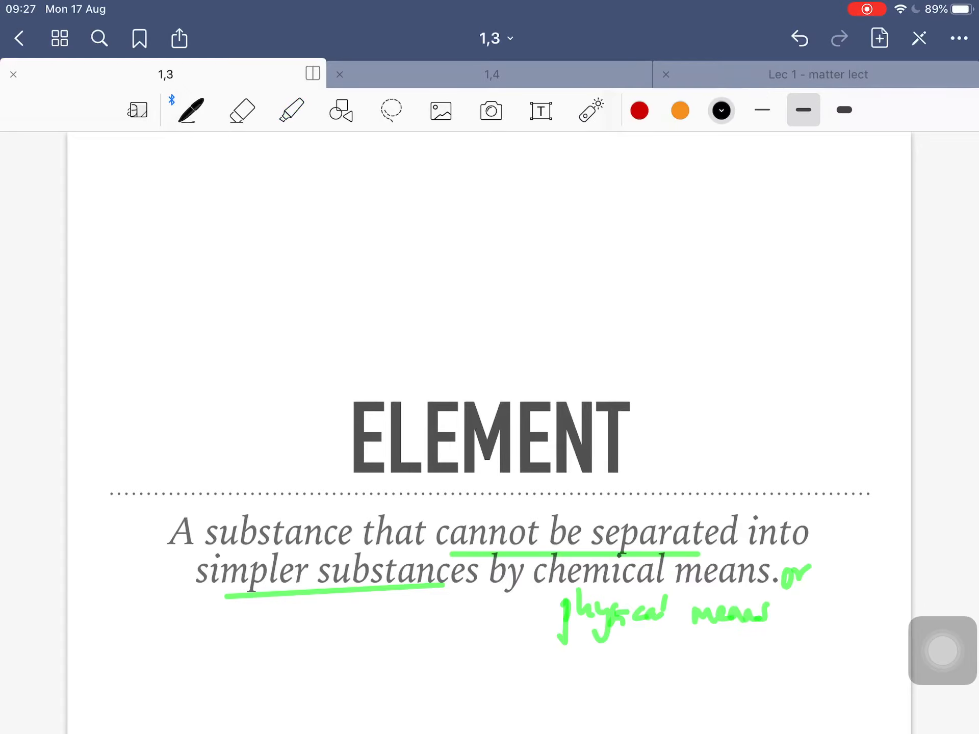
{"action": "scroll", "scroll_direction": "down", "scroll_amount": 3}
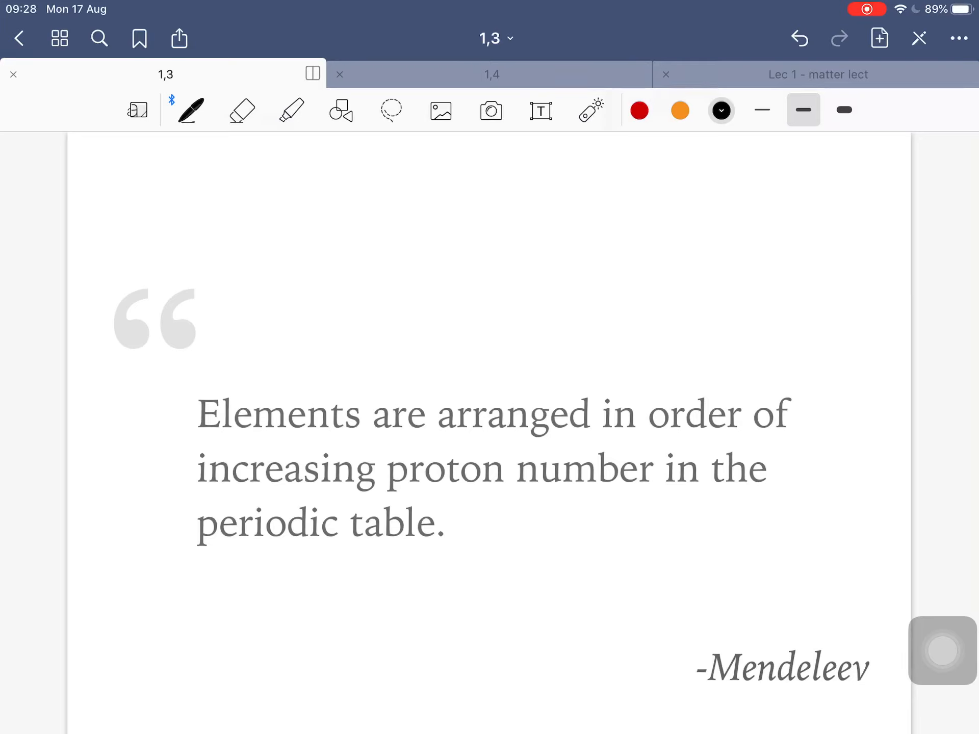
Advance from the quote to the Group slide
{"action": "left_click_drag", "start_coordinate": [699, 693], "coordinate": [874, 690]}
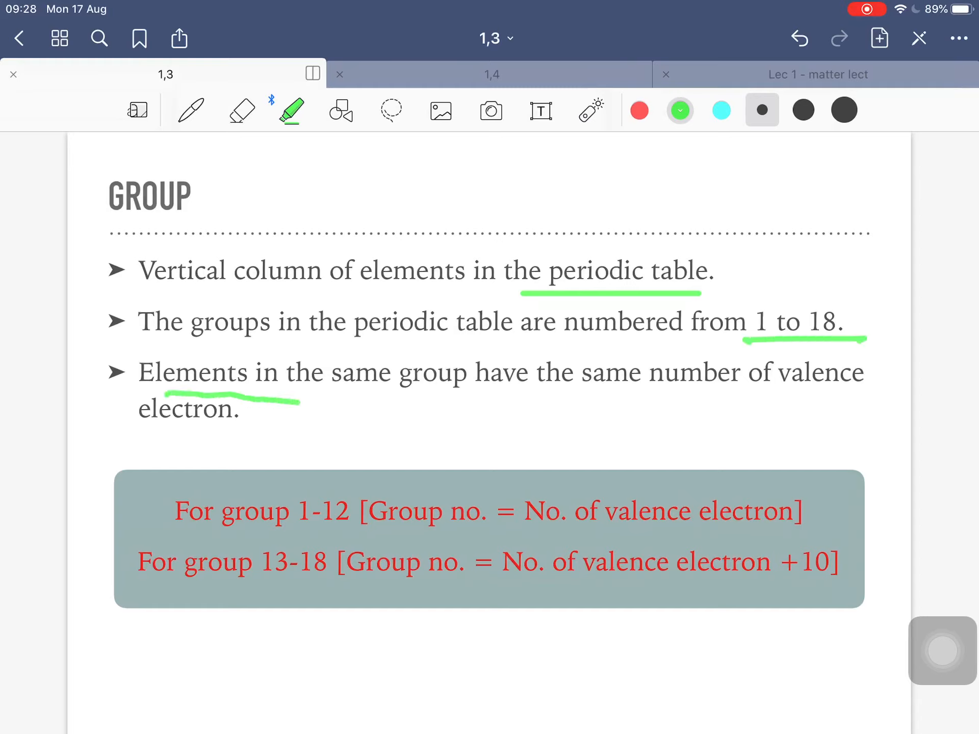
Underline 'same group', 'valence', 'electron' and '1-12' in green, noting '1 until 12 valence e⁻' above the box
{"action": "left_click_drag", "start_coordinate": [594, 388], "coordinate": [839, 388]}
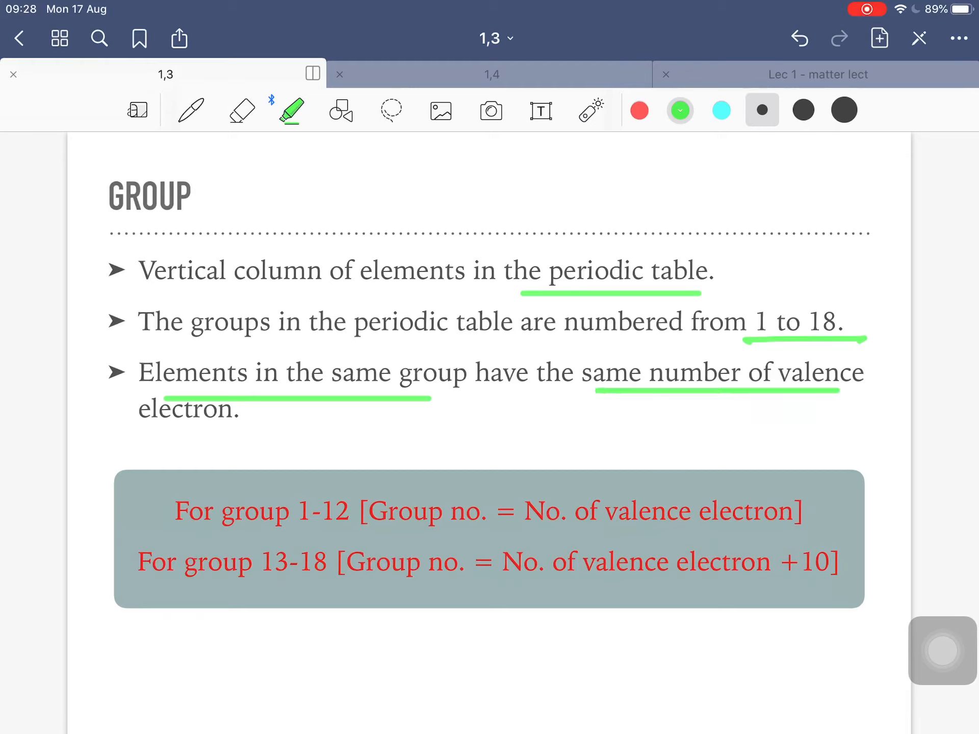
{"action": "left_click_drag", "start_coordinate": [167, 427], "coordinate": [218, 427]}
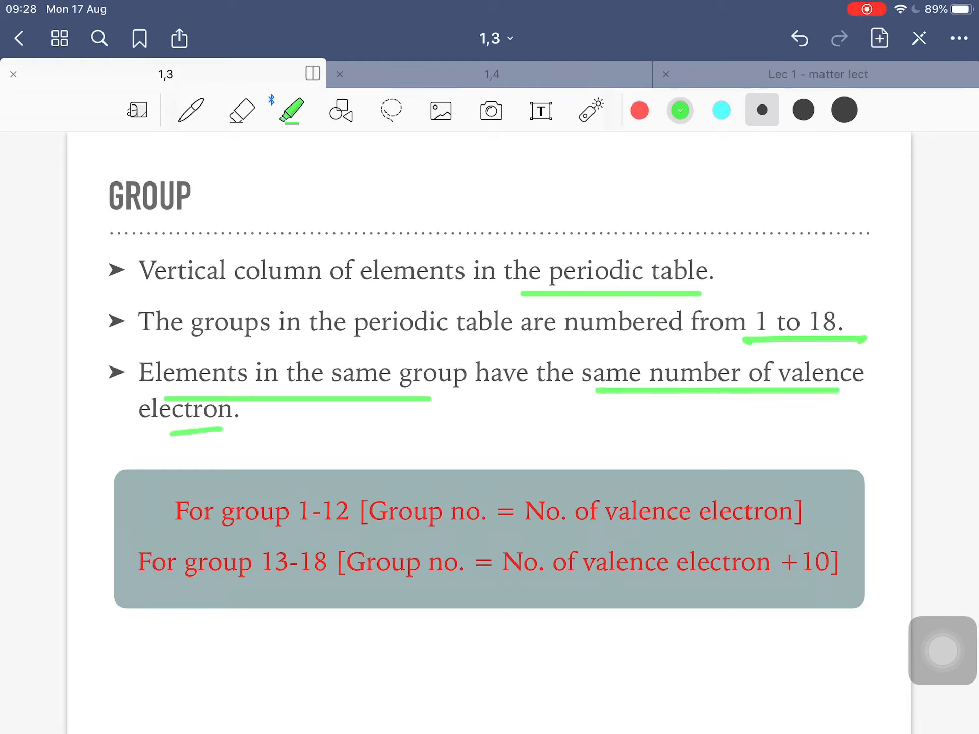
{"action": "left_click_drag", "start_coordinate": [294, 527], "coordinate": [350, 527]}
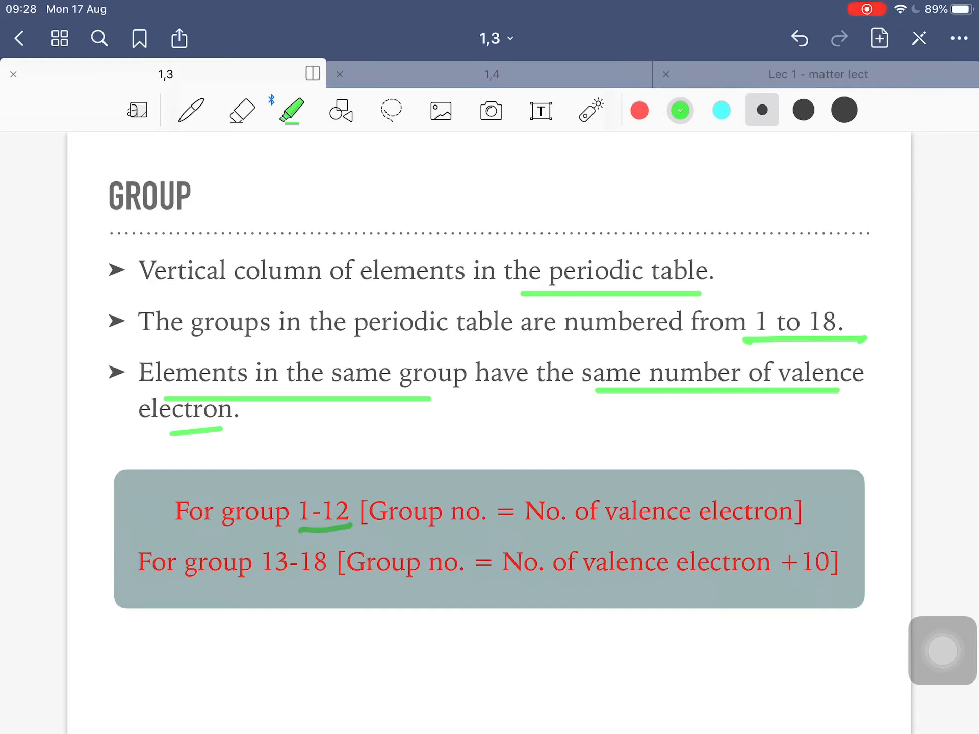
{"action": "left_click_drag", "start_coordinate": [549, 474], "coordinate": [630, 450]}
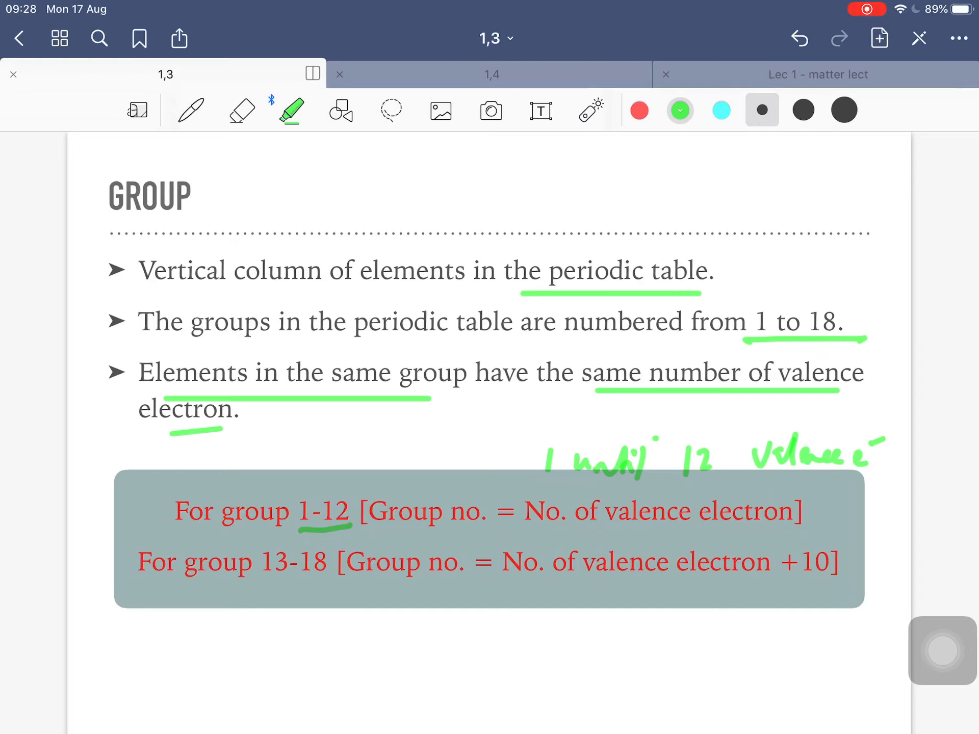
Underline '13-18', 'no.' and 'valence electron' in the second rule of the red box
{"action": "left_click_drag", "start_coordinate": [259, 580], "coordinate": [321, 580]}
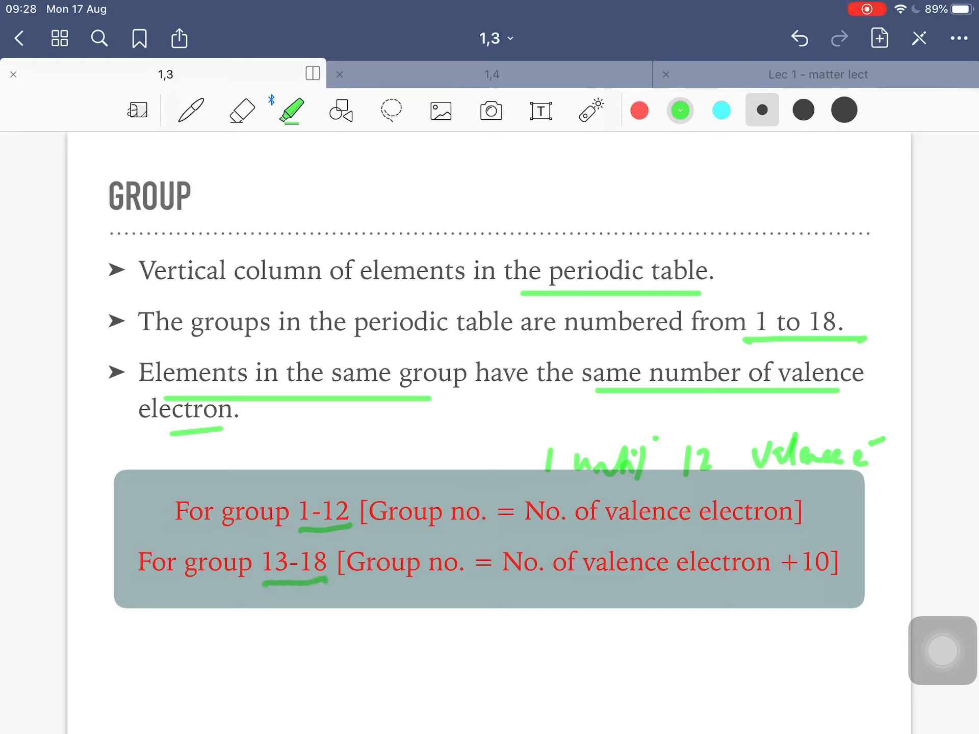
{"action": "left_click_drag", "start_coordinate": [424, 580], "coordinate": [450, 581]}
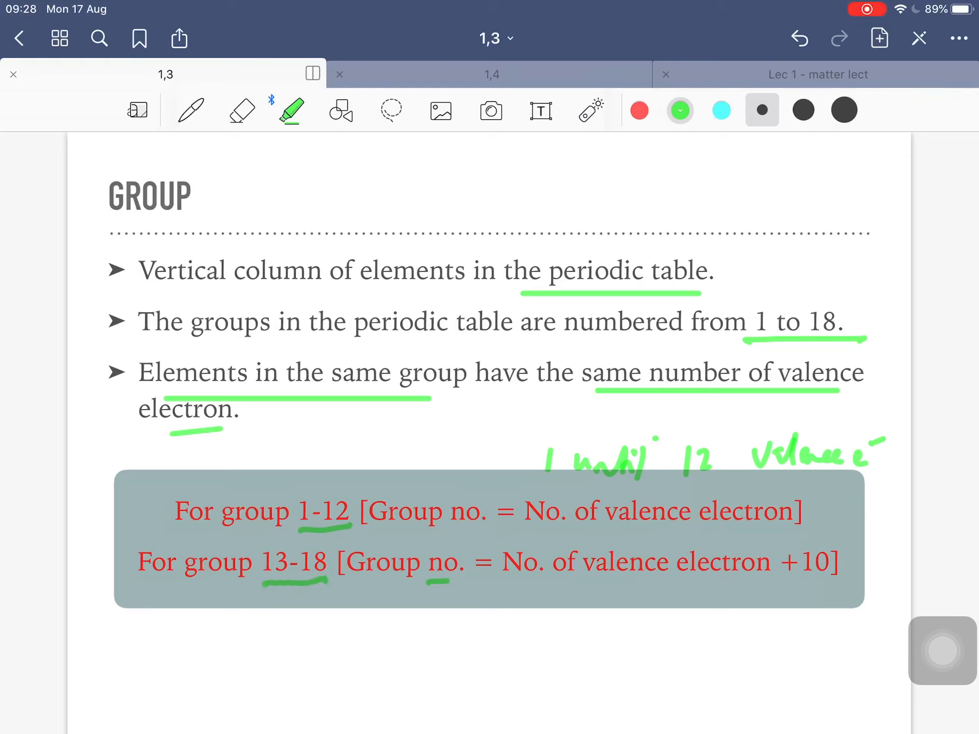
{"action": "left_click_drag", "start_coordinate": [580, 588], "coordinate": [680, 588]}
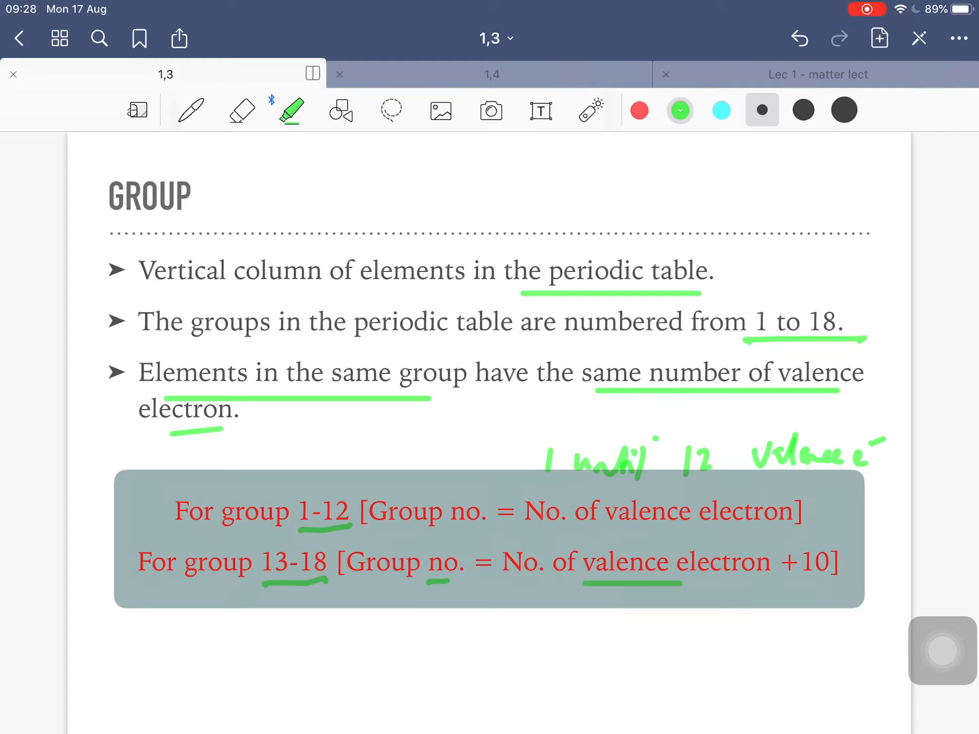
{"action": "left_click_drag", "start_coordinate": [774, 587], "coordinate": [817, 585]}
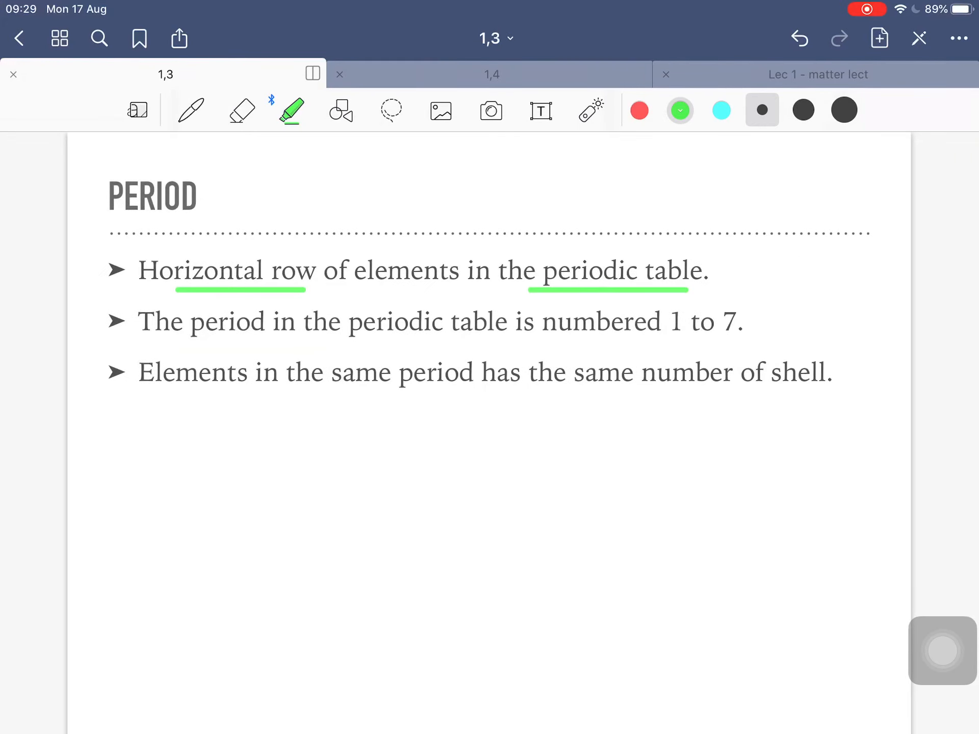
Highlight '1 to 7' and 'same number of shell' on the Period slide and write 'filled' beside the third point
{"action": "left_click_drag", "start_coordinate": [666, 342], "coordinate": [736, 342]}
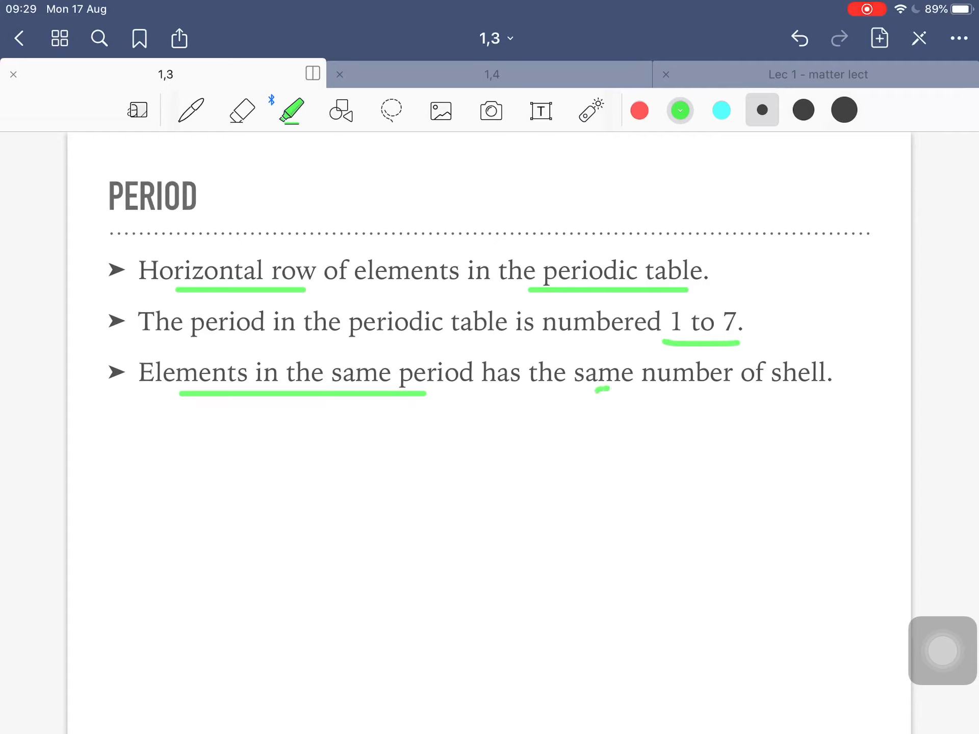
{"action": "left_click_drag", "start_coordinate": [596, 388], "coordinate": [830, 388]}
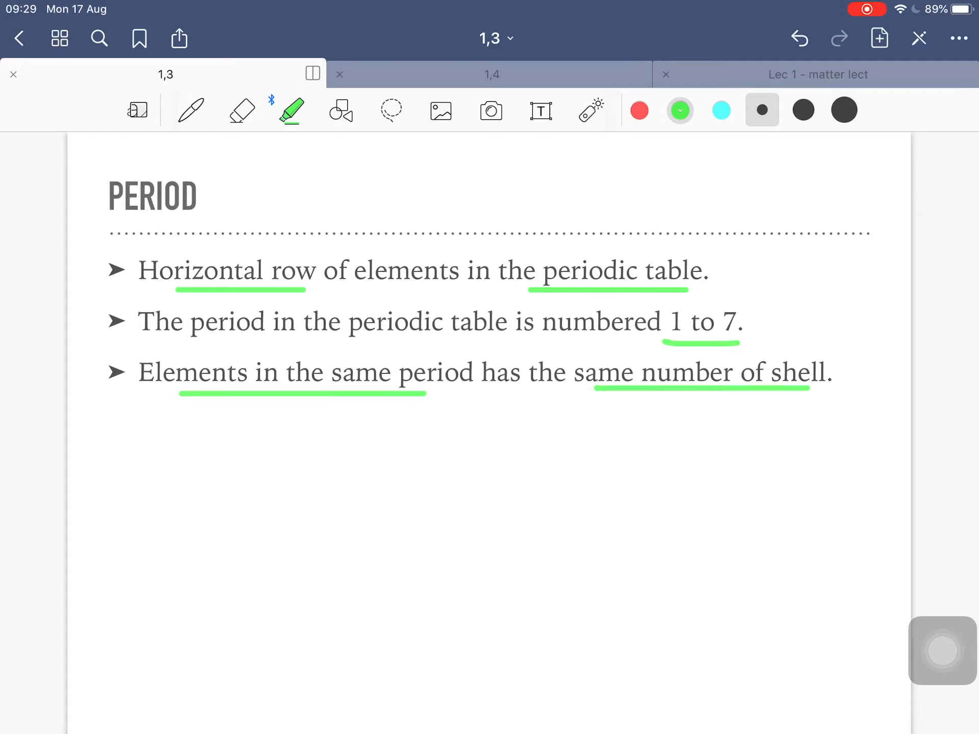
{"action": "left_click_drag", "start_coordinate": [843, 374], "coordinate": [905, 388]}
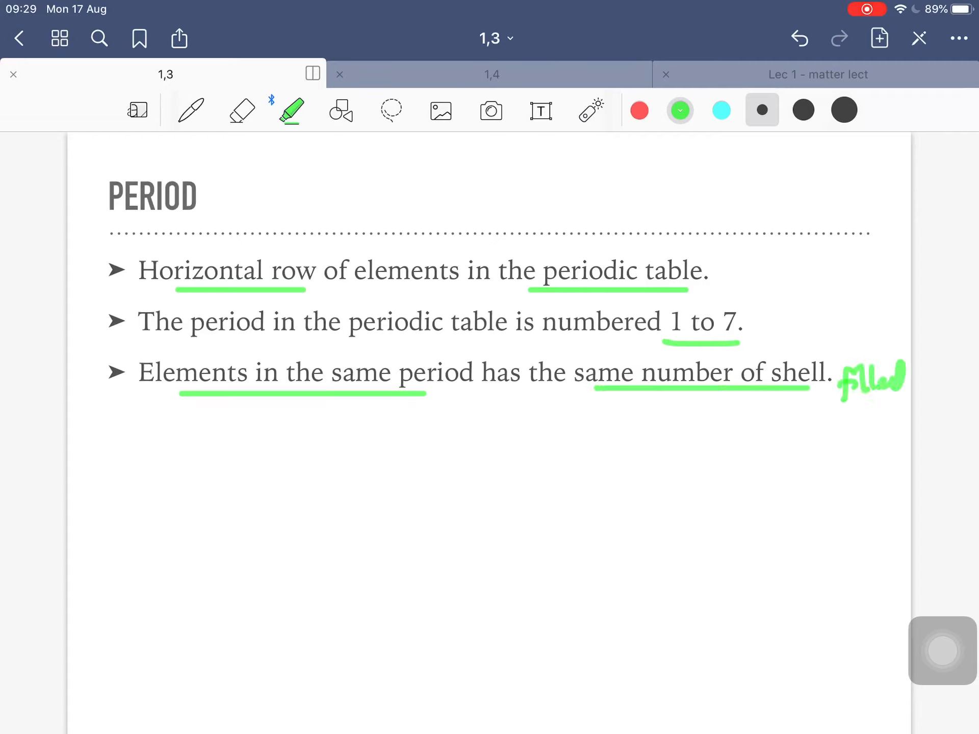
{"action": "left_click_drag", "start_coordinate": [746, 427], "coordinate": [830, 430]}
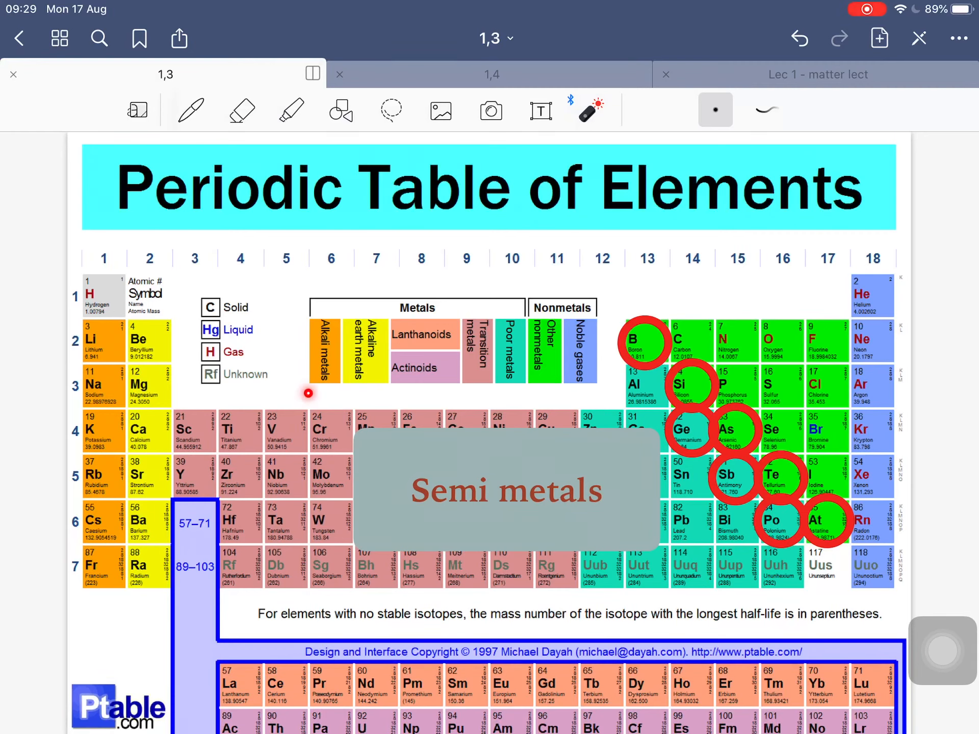
{"action": "mouse_move", "coordinate": [384, 507]}
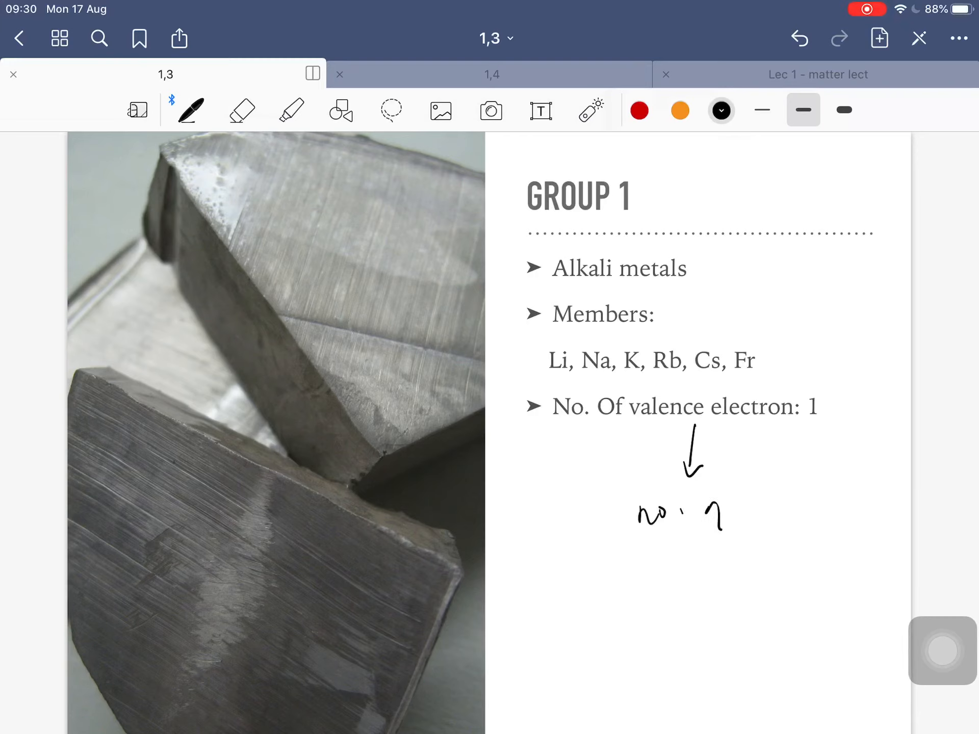
Add to the handwritten note below the Group 1 valence electron count
{"action": "left_click_drag", "start_coordinate": [718, 512], "coordinate": [812, 499]}
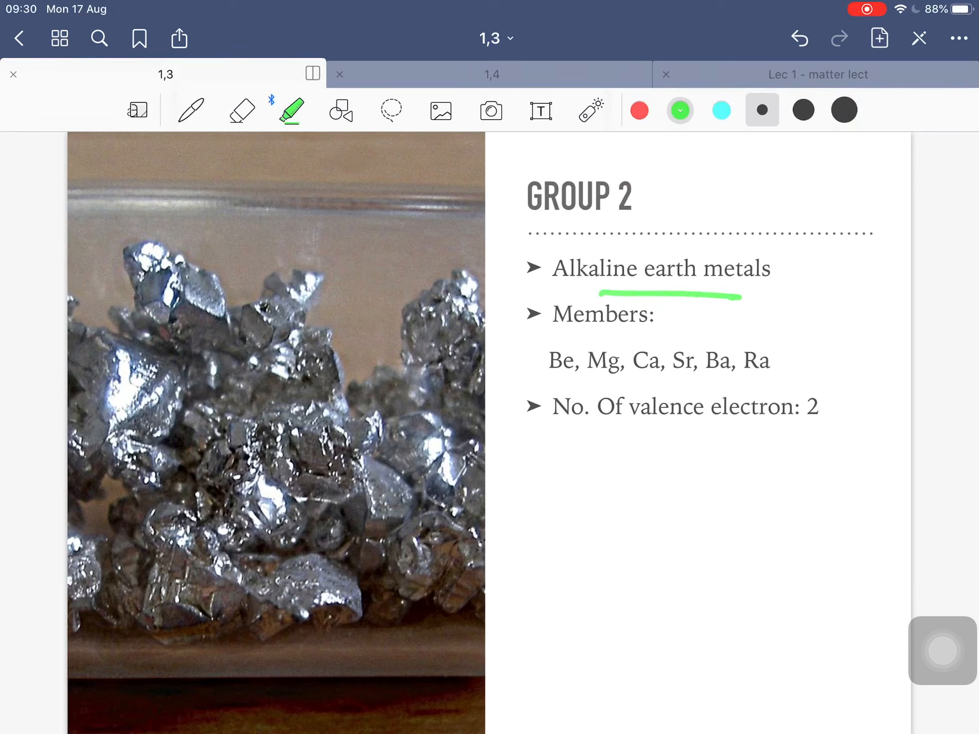
Highlight the Group 2 members Be to Ra and move on to the Group 13 slide
{"action": "left_click_drag", "start_coordinate": [551, 377], "coordinate": [768, 377]}
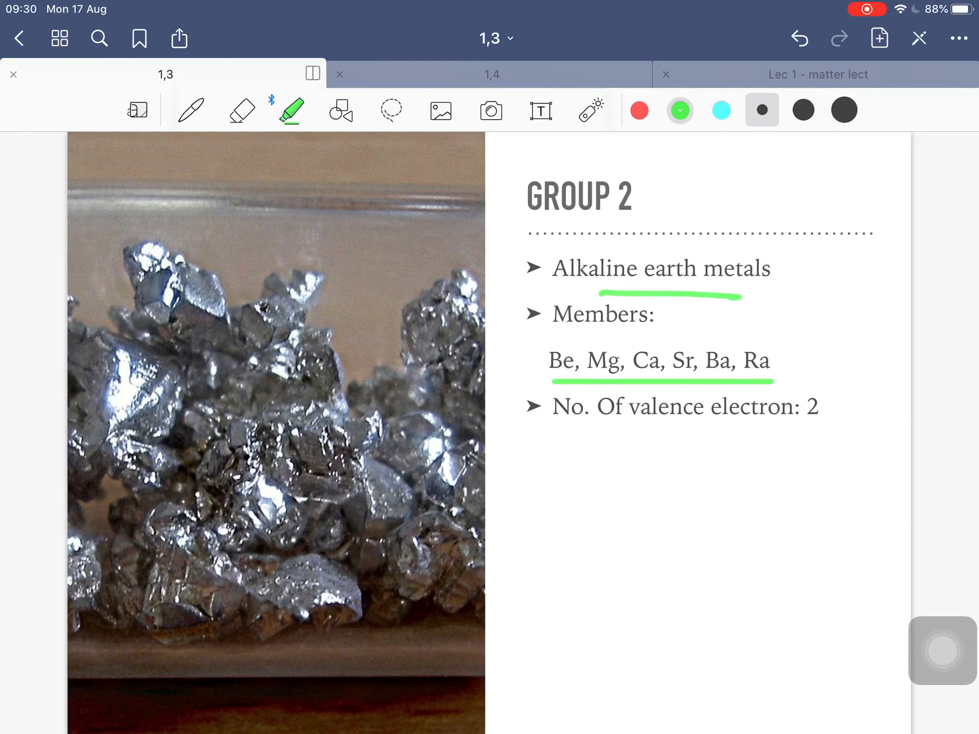
{"action": "left_click_drag", "start_coordinate": [805, 430], "coordinate": [833, 430]}
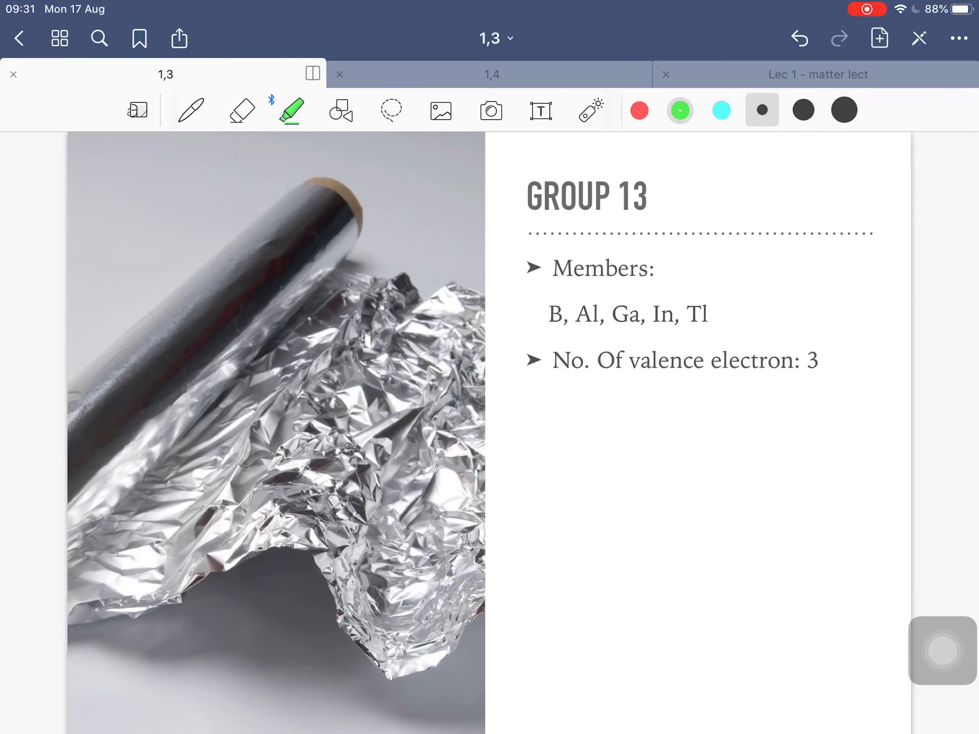
Highlight the Group 13 members B to Tl and the valence count, then reach the Group 14 slide
{"action": "left_click_drag", "start_coordinate": [549, 334], "coordinate": [709, 335]}
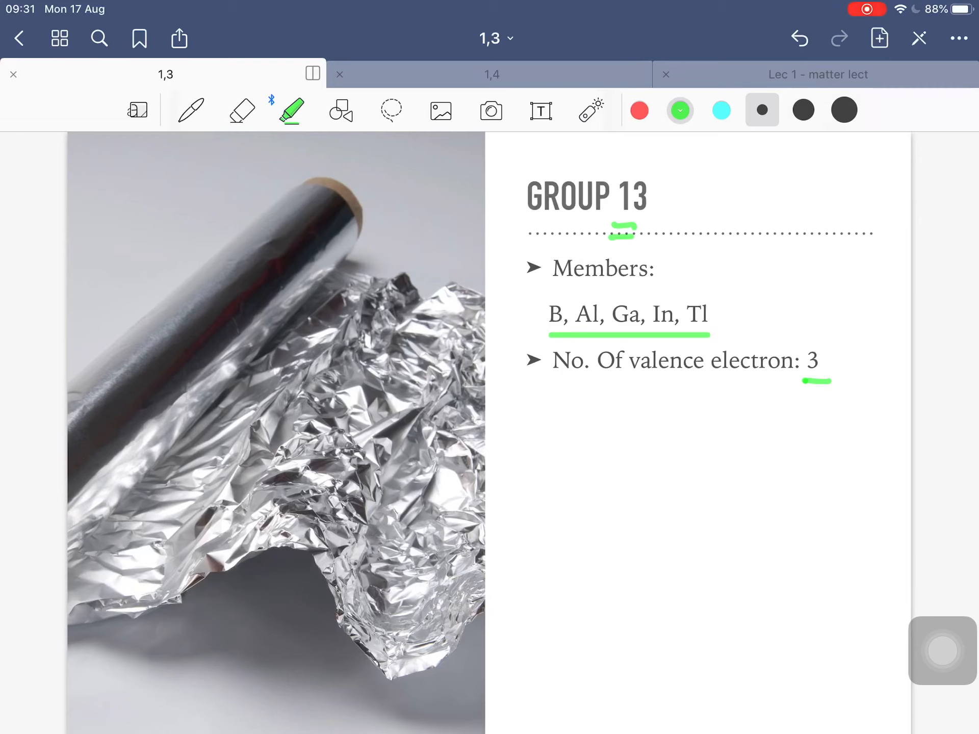
{"action": "left_click_drag", "start_coordinate": [743, 424], "coordinate": [740, 450]}
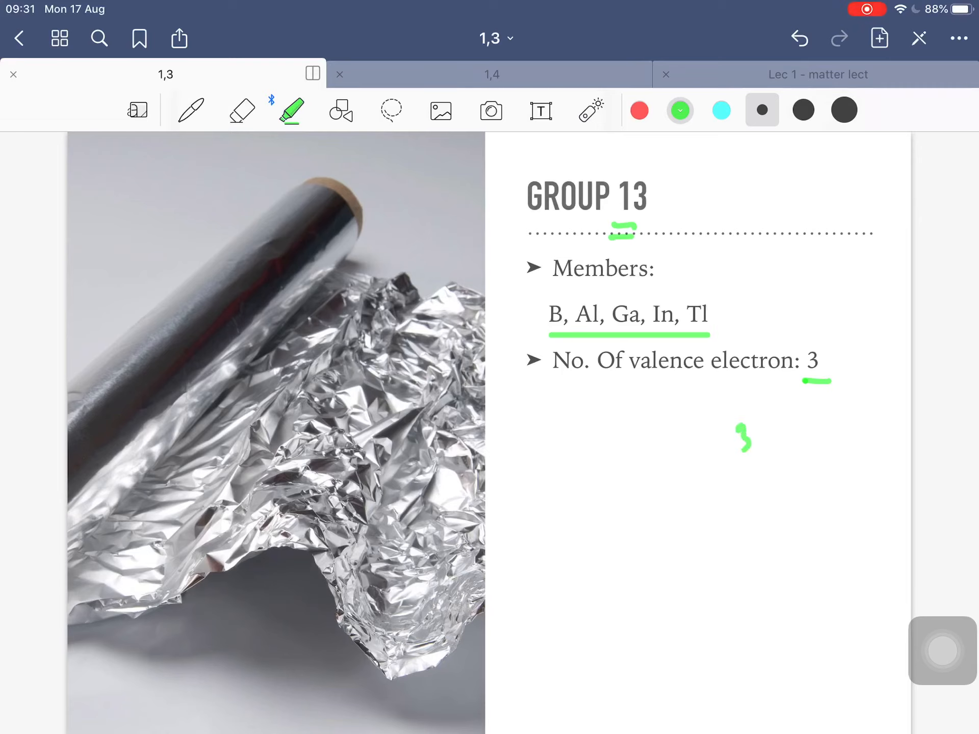
{"action": "left_click_drag", "start_coordinate": [740, 415], "coordinate": [814, 449]}
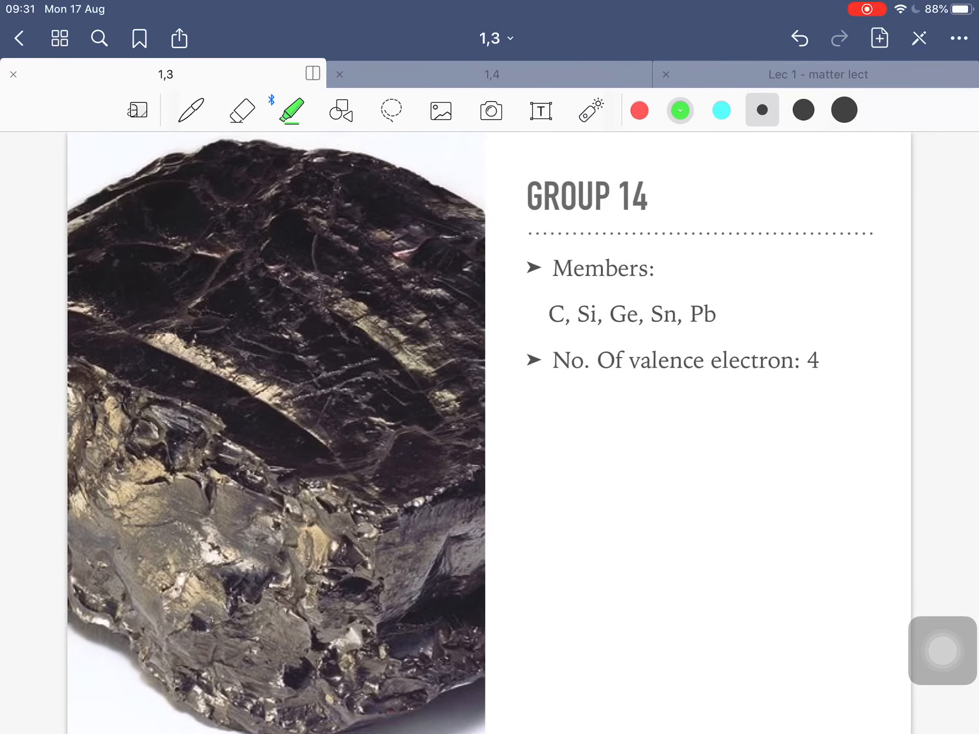
Highlight Si, Ge and Sn in Group 14 and the Group 15 valence count, swiping onward
{"action": "left_click_drag", "start_coordinate": [574, 337], "coordinate": [680, 330]}
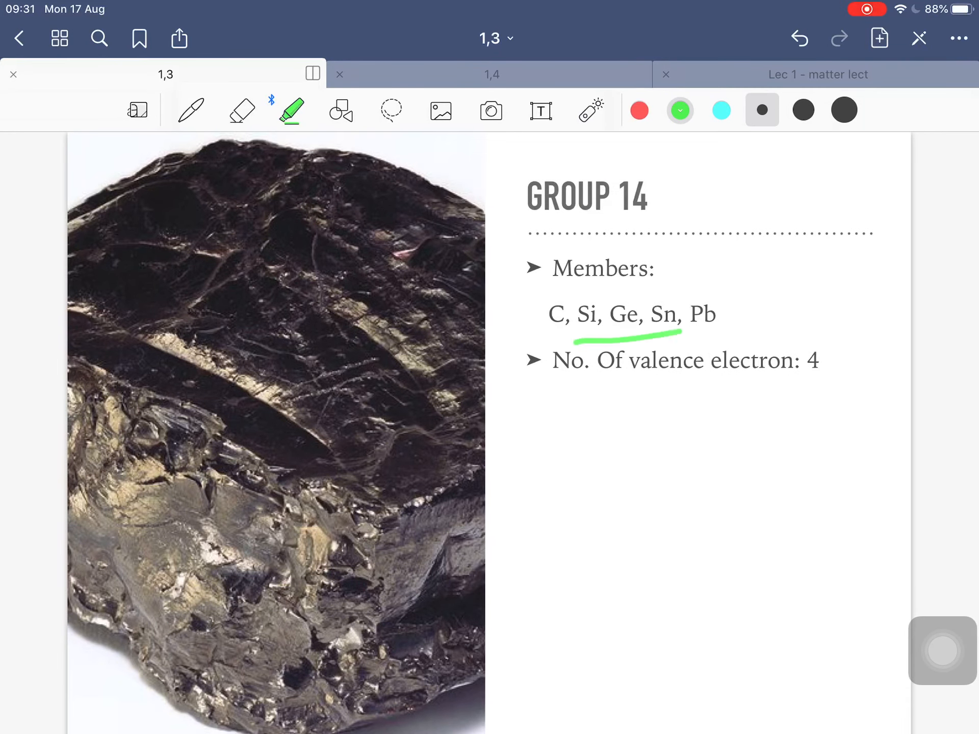
{"action": "left_click_drag", "start_coordinate": [796, 379], "coordinate": [833, 379]}
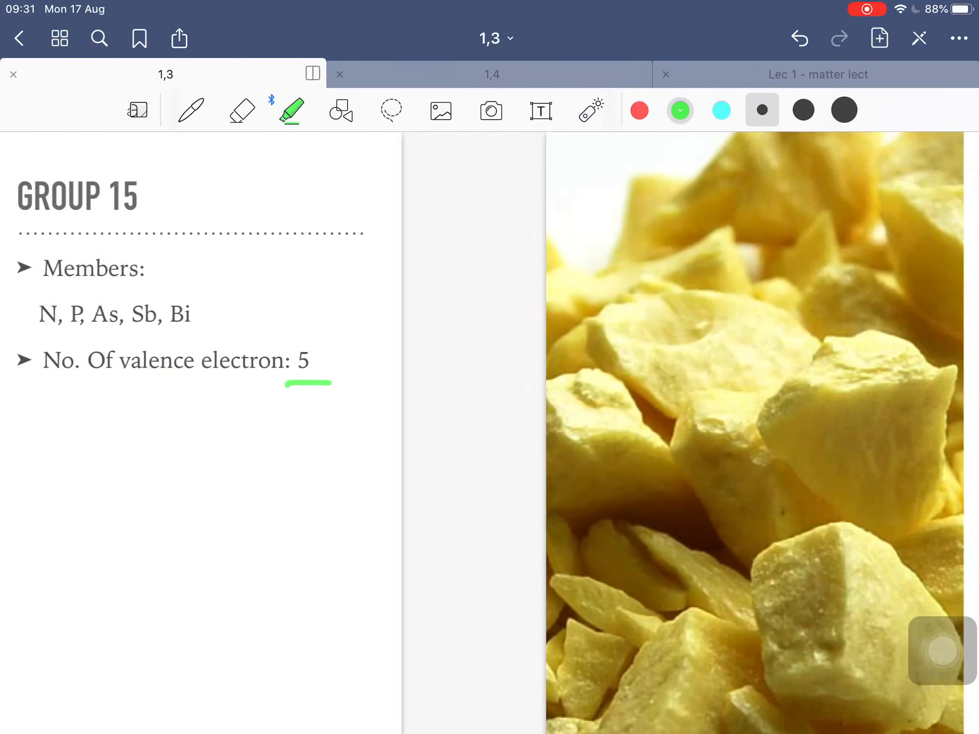
{"action": "scroll", "scroll_direction": "left", "scroll_amount": 3}
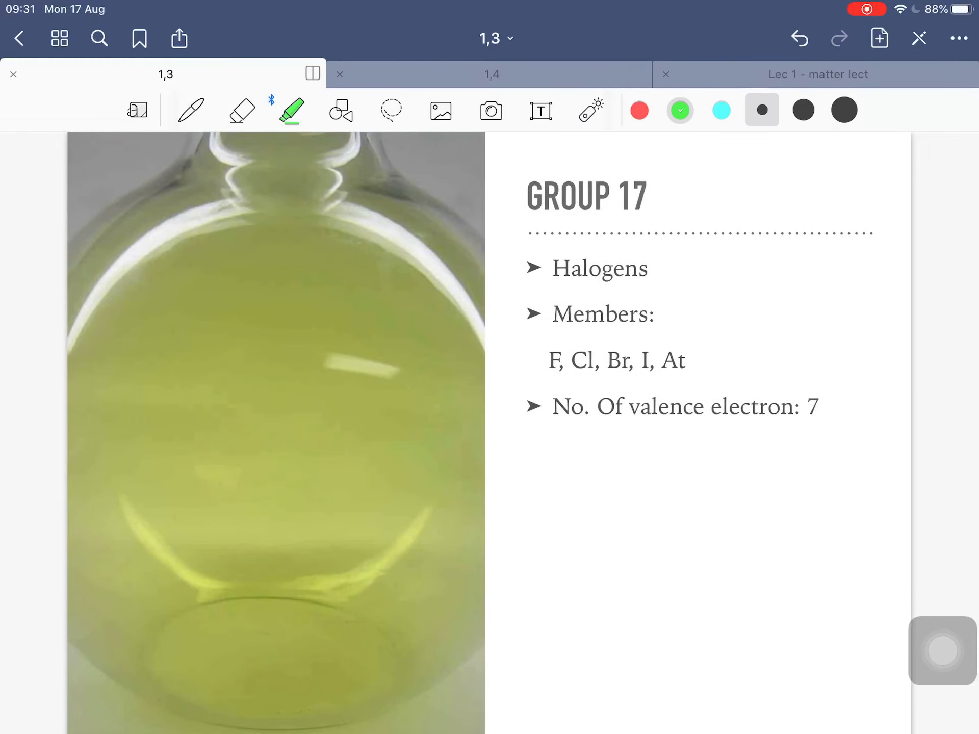
Highlight the Group 17 valence count 7 and underline 'Noble gases' on the Group 18 slide
{"action": "left_click_drag", "start_coordinate": [793, 430], "coordinate": [832, 430]}
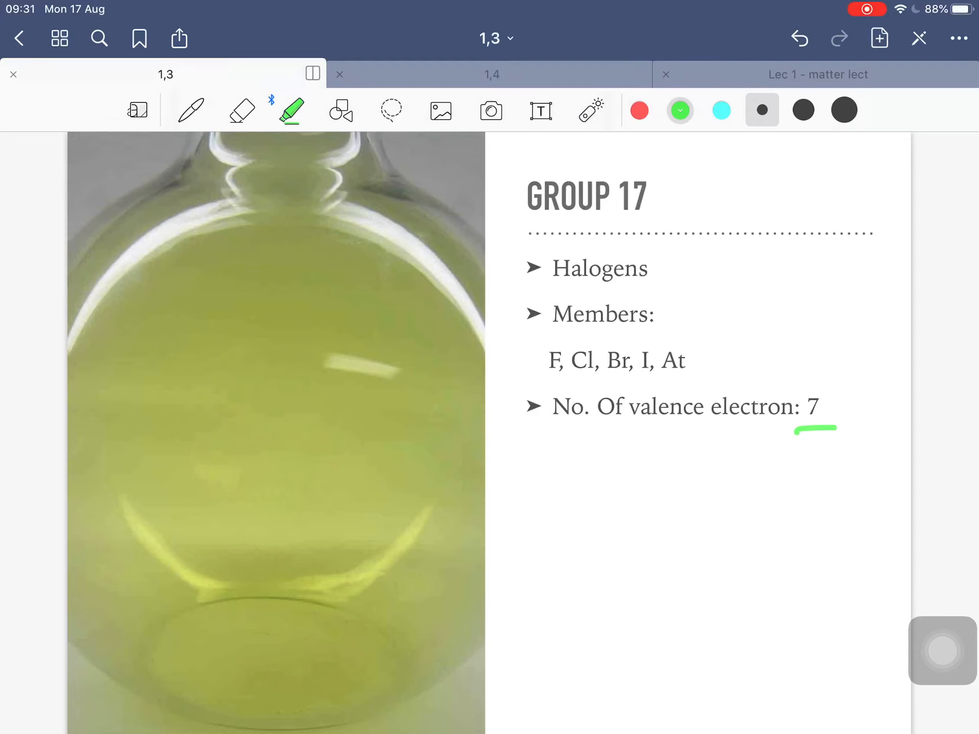
{"action": "left_click_drag", "start_coordinate": [438, 284], "coordinate": [530, 285]}
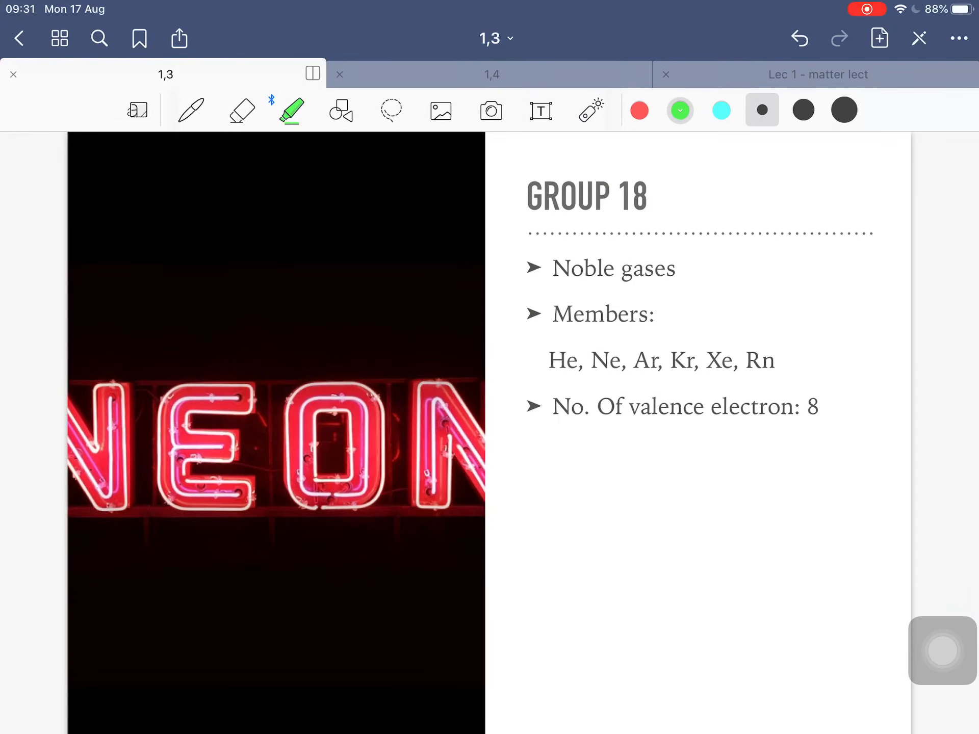
{"action": "left_click_drag", "start_coordinate": [549, 281], "coordinate": [680, 277]}
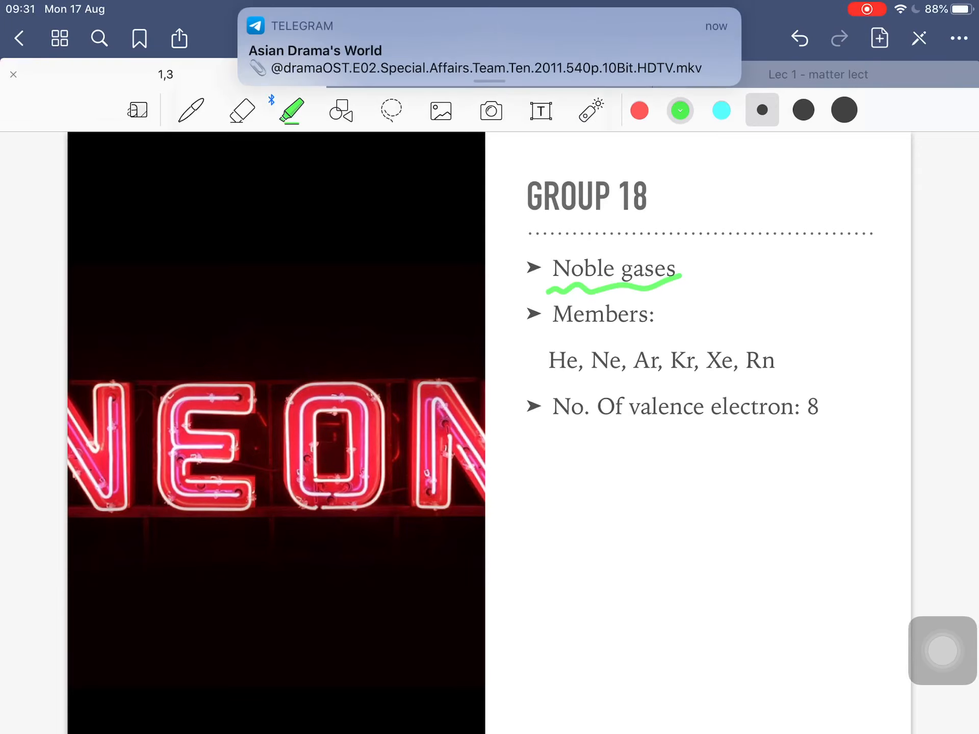